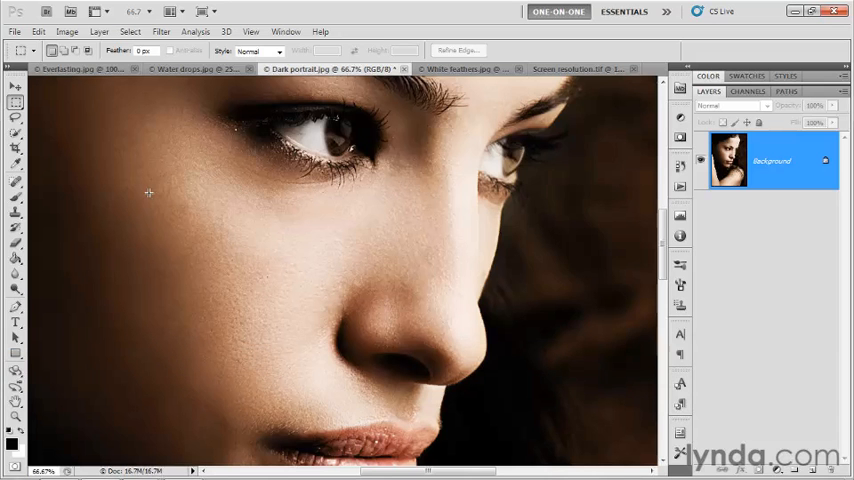
mouse_move(312, 262)
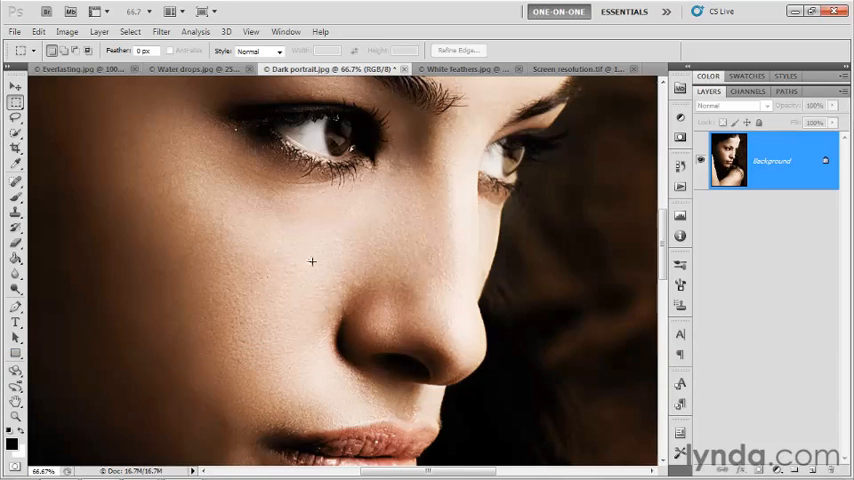
mouse_move(152, 244)
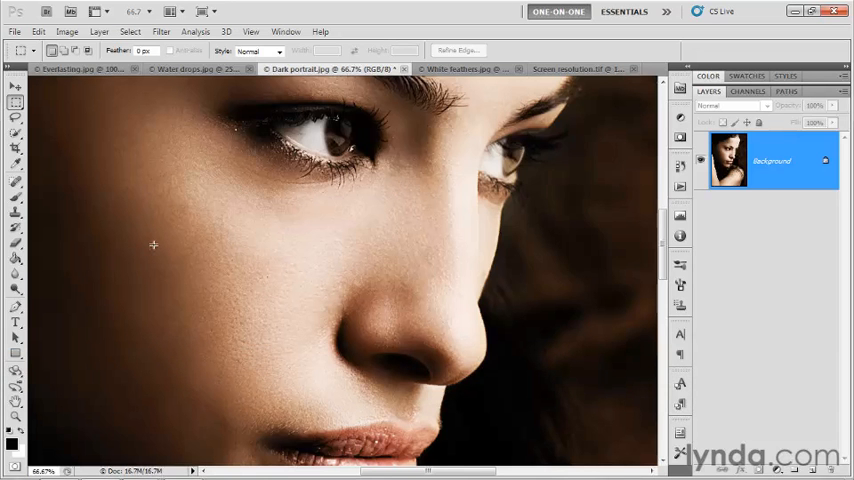
mouse_move(146, 164)
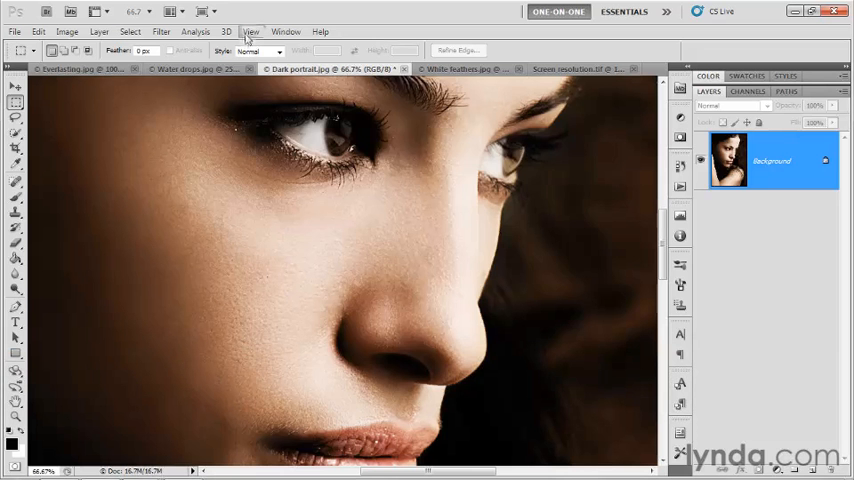
Step: Choose Print Size from the View menu to show the portrait at real print size
left_click(252, 32)
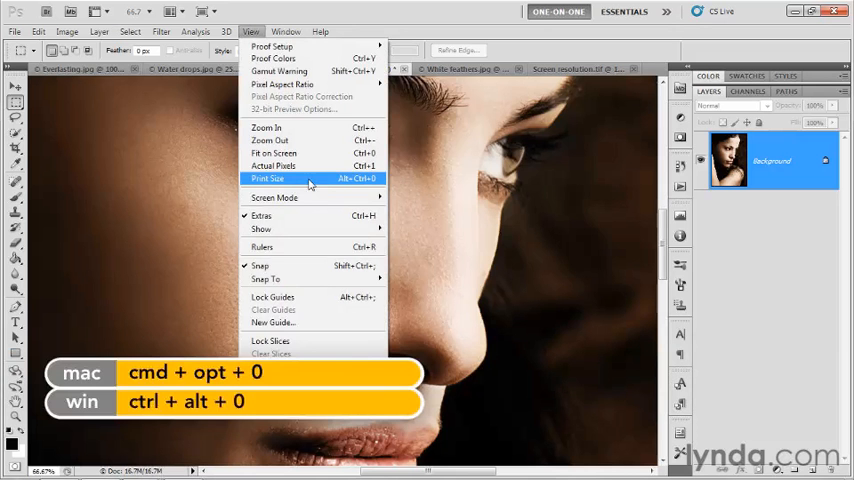
mouse_move(320, 180)
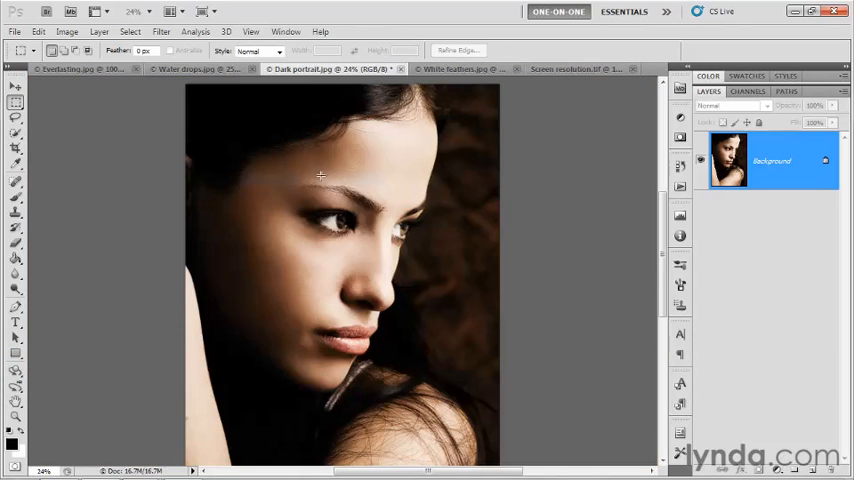
mouse_move(80, 196)
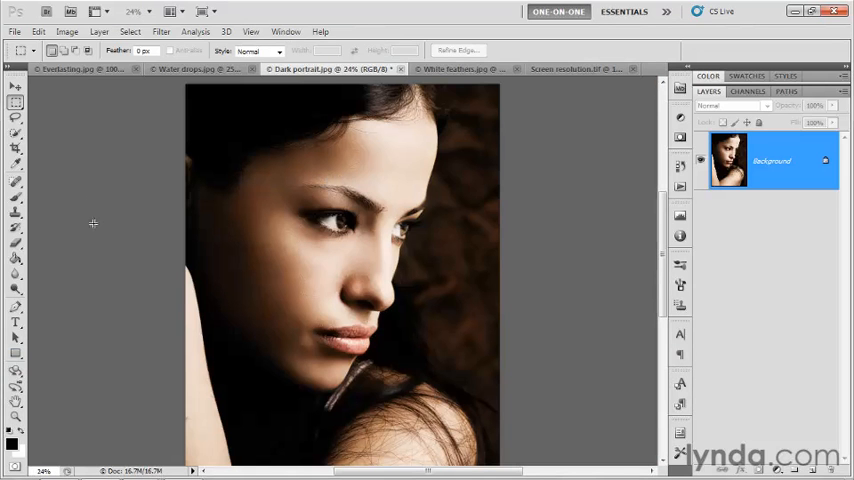
mouse_move(112, 228)
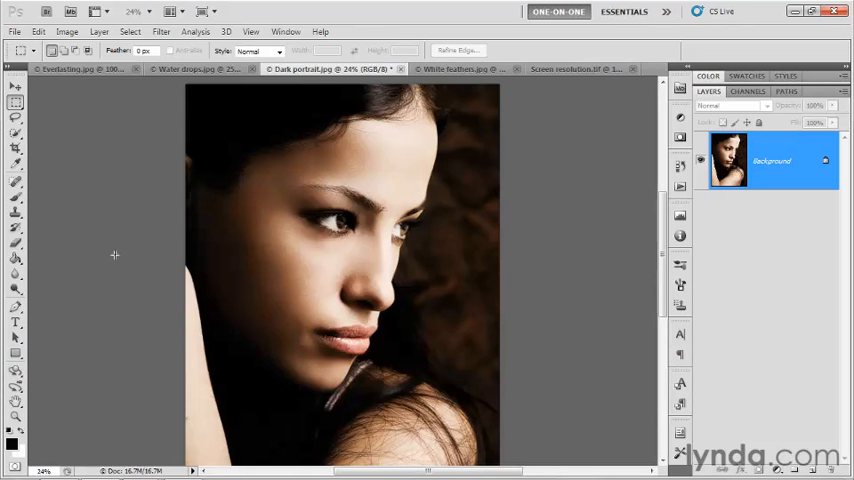
mouse_move(136, 236)
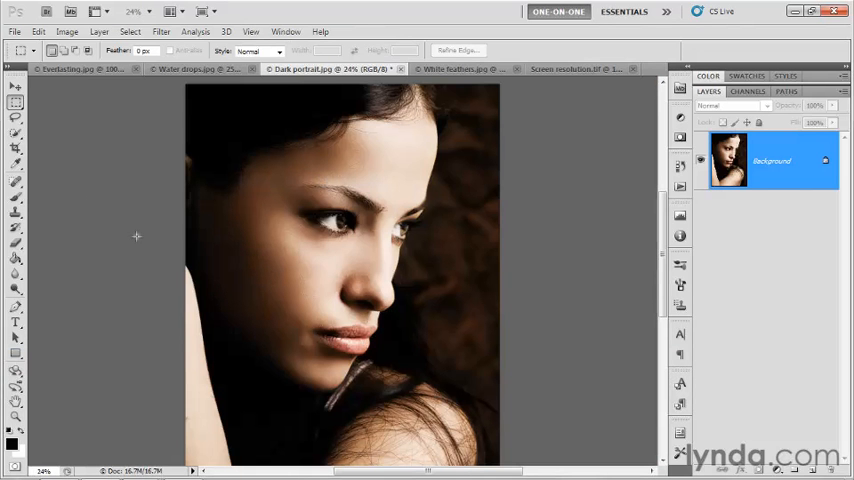
mouse_move(156, 180)
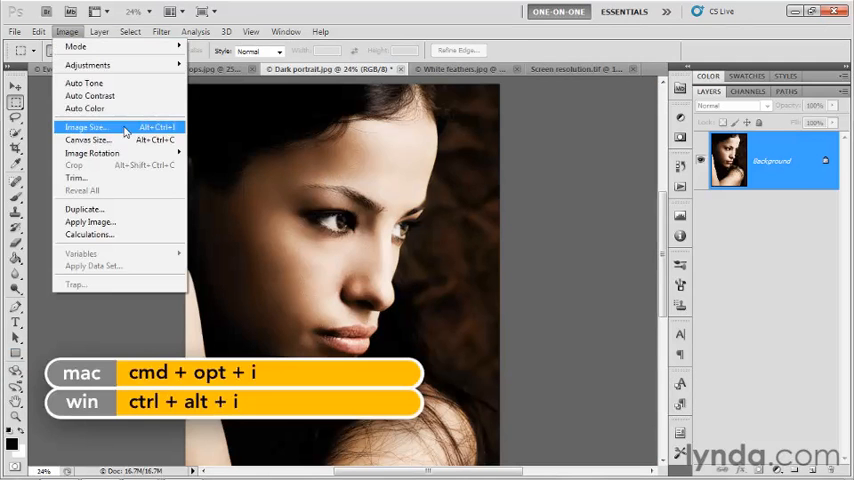
Step: Bring up Image Size for the portrait: 6.533 by 9.8 inches at 300 ppi
left_click(88, 126)
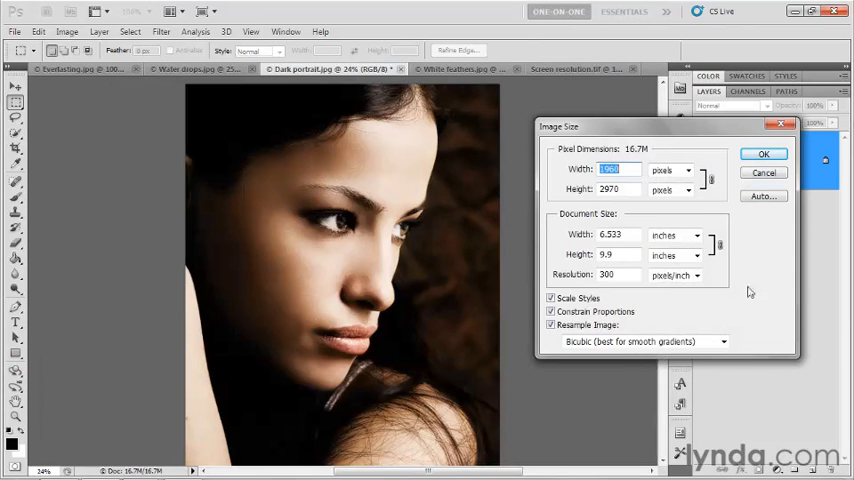
mouse_move(558, 222)
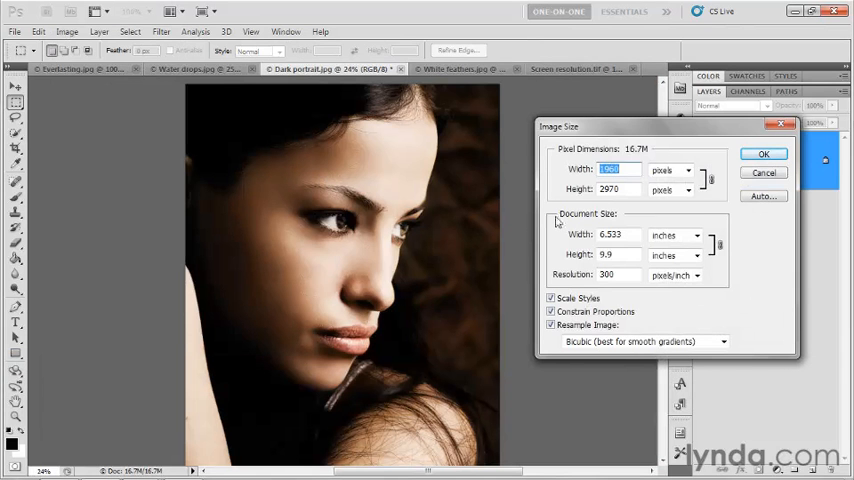
mouse_move(596, 288)
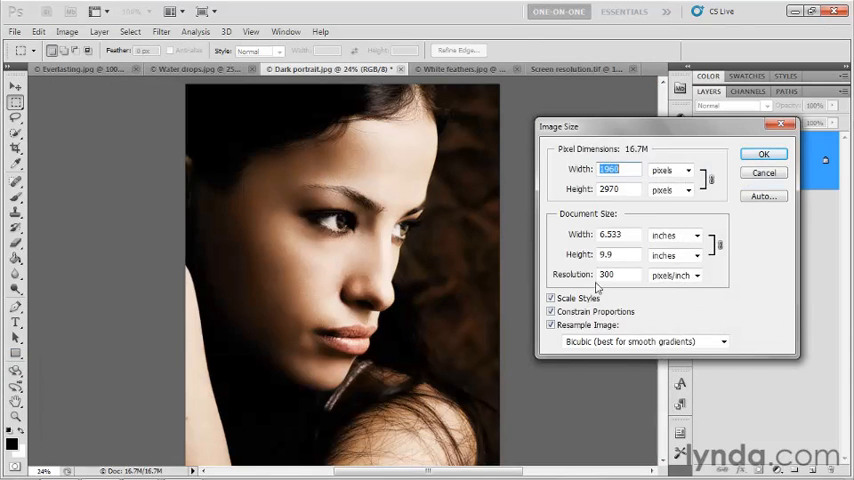
mouse_move(604, 276)
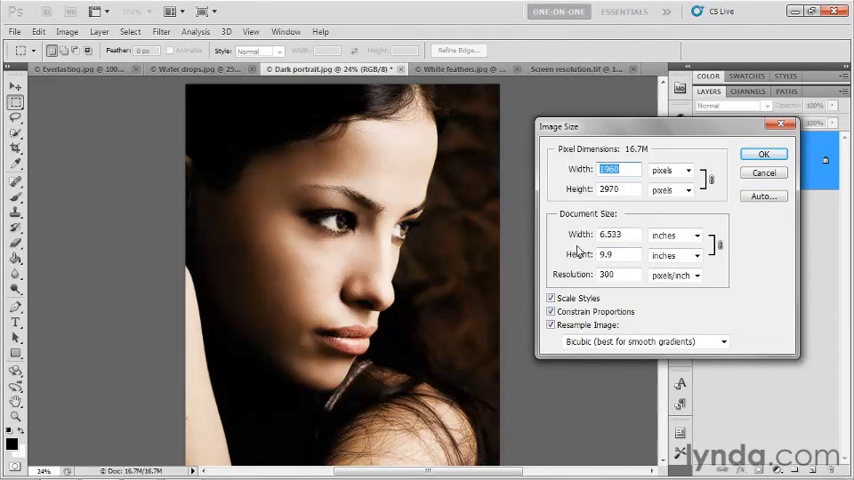
mouse_move(536, 256)
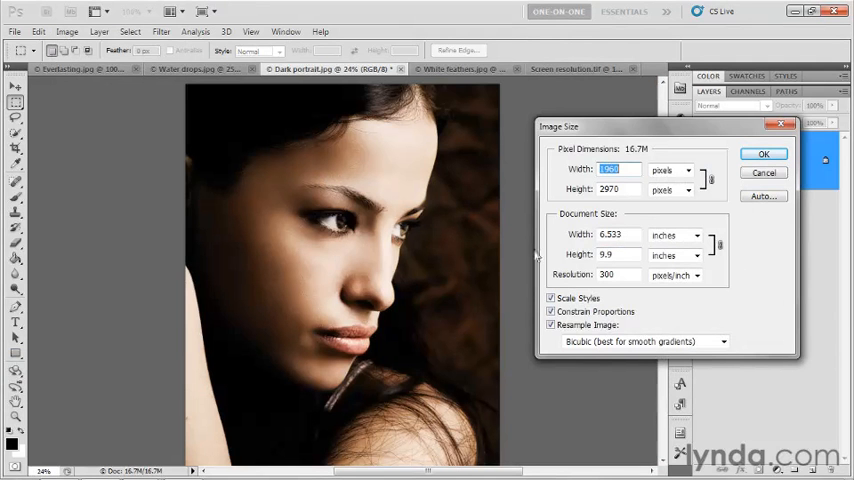
mouse_move(492, 284)
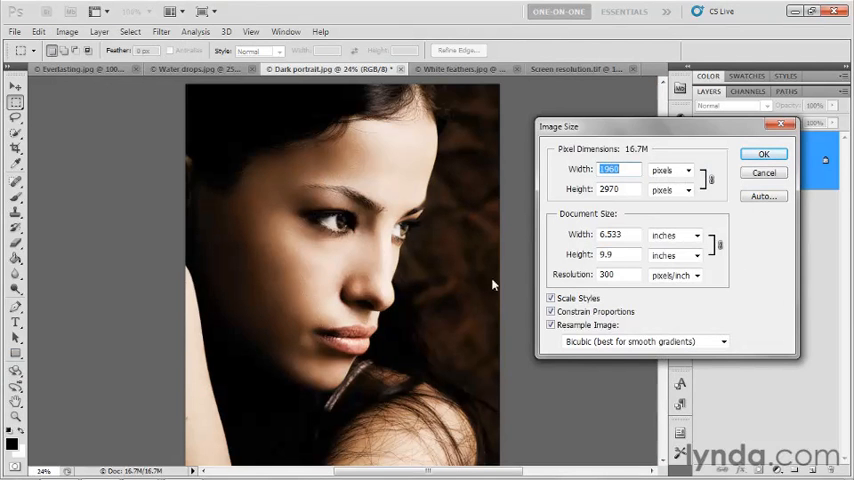
mouse_move(164, 218)
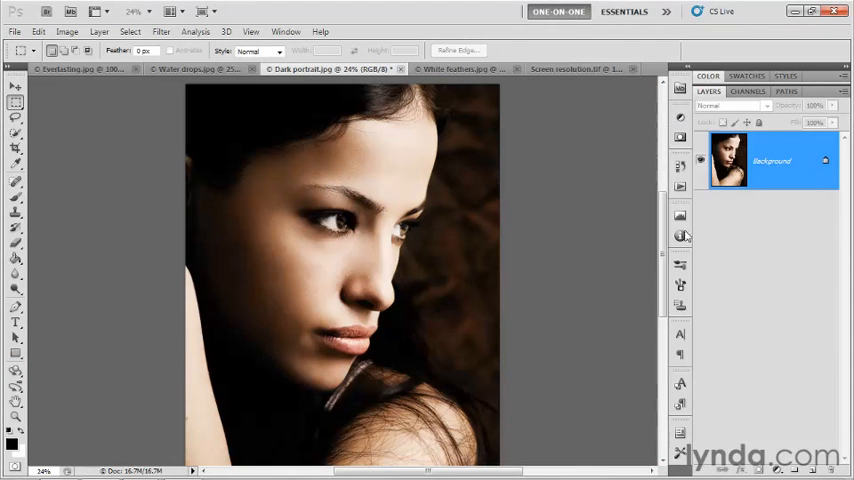
mouse_move(520, 192)
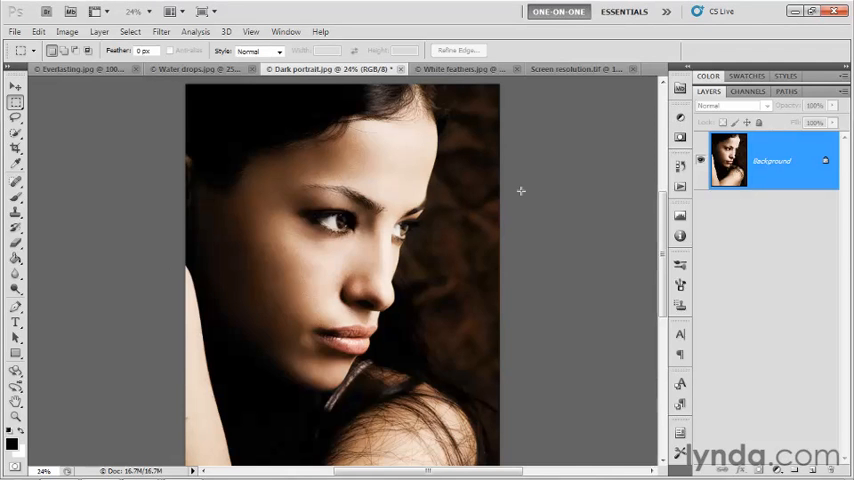
mouse_move(536, 174)
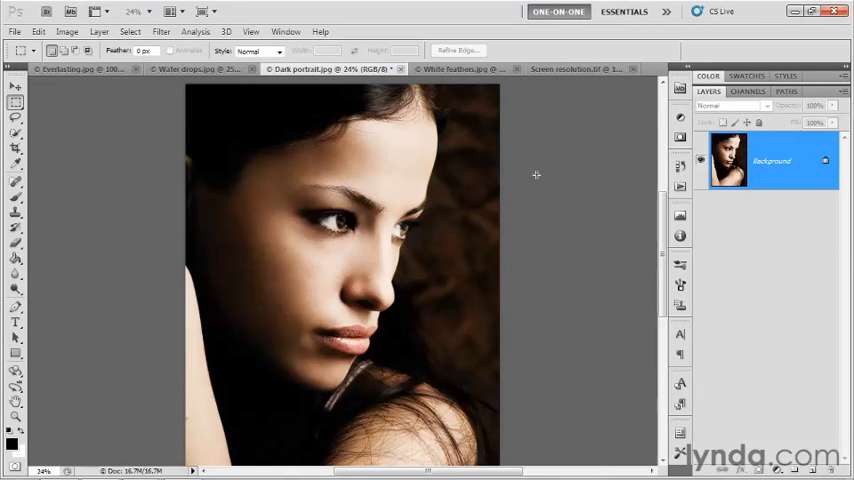
mouse_move(604, 188)
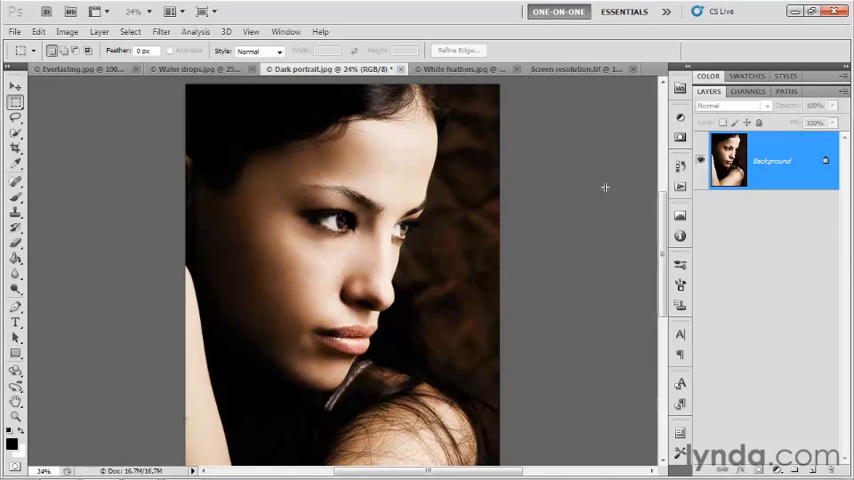
mouse_move(640, 146)
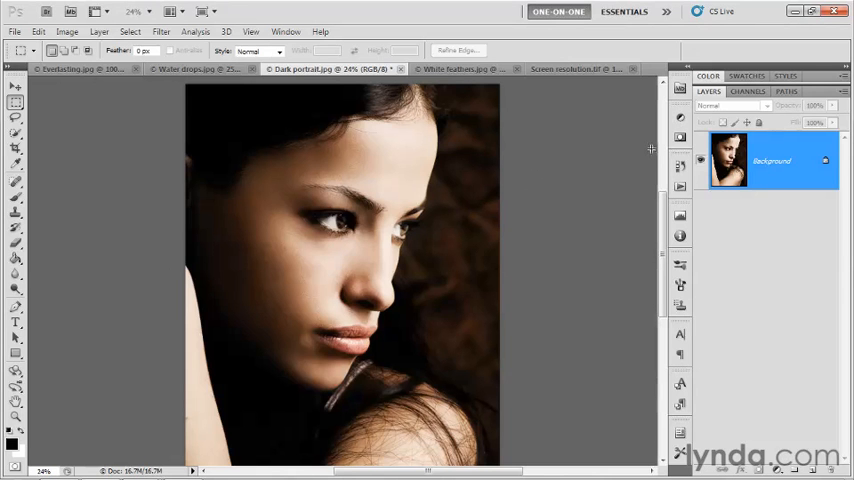
mouse_move(604, 136)
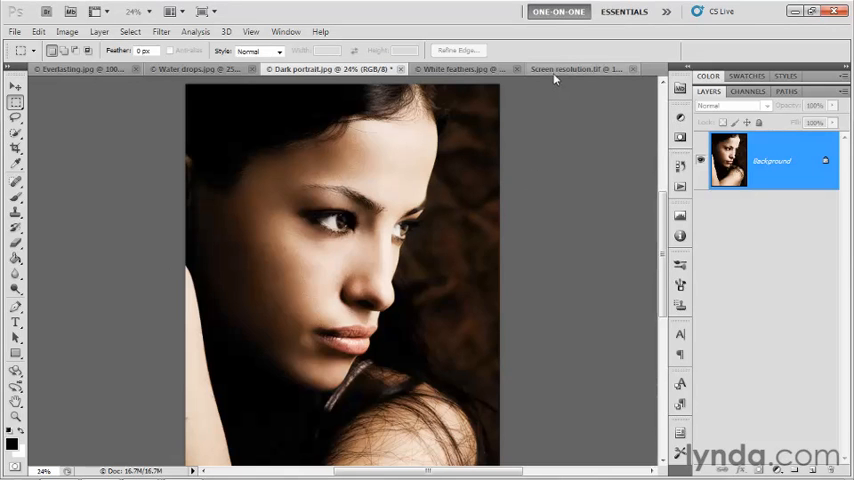
left_click(570, 68)
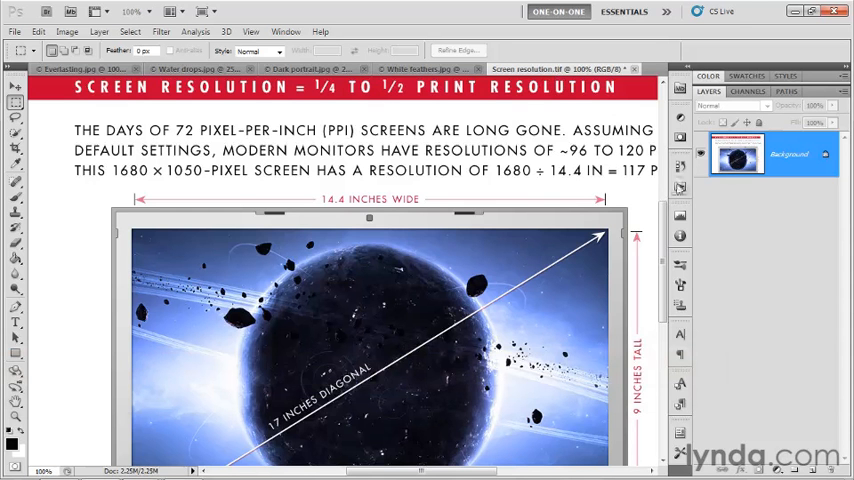
mouse_move(680, 216)
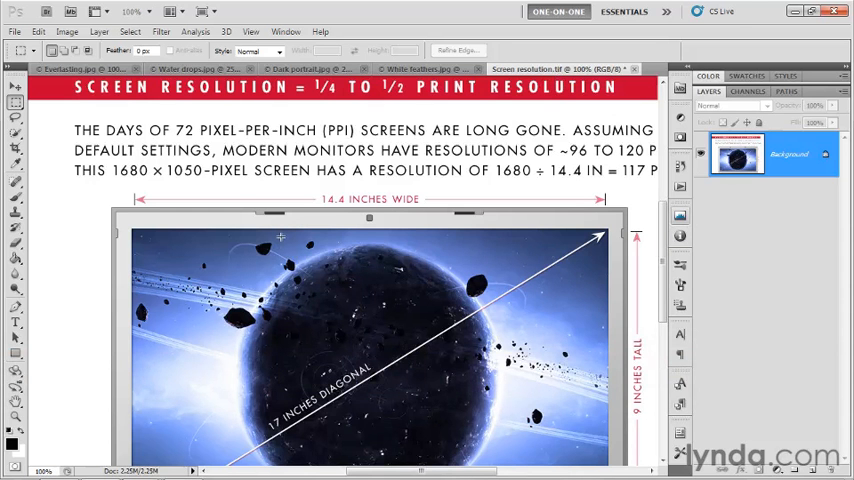
mouse_move(88, 288)
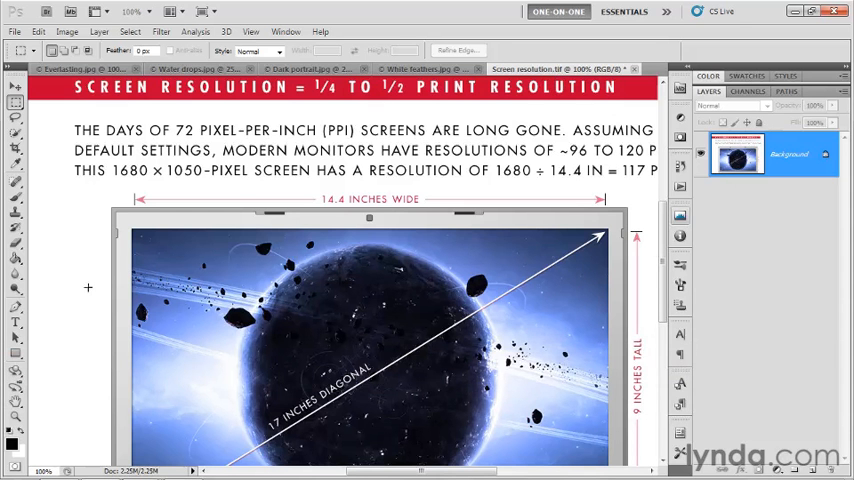
mouse_move(40, 208)
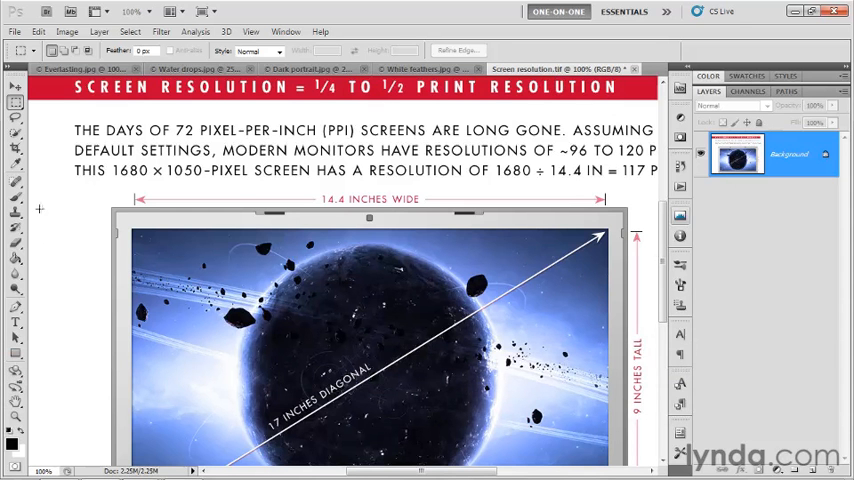
mouse_move(288, 130)
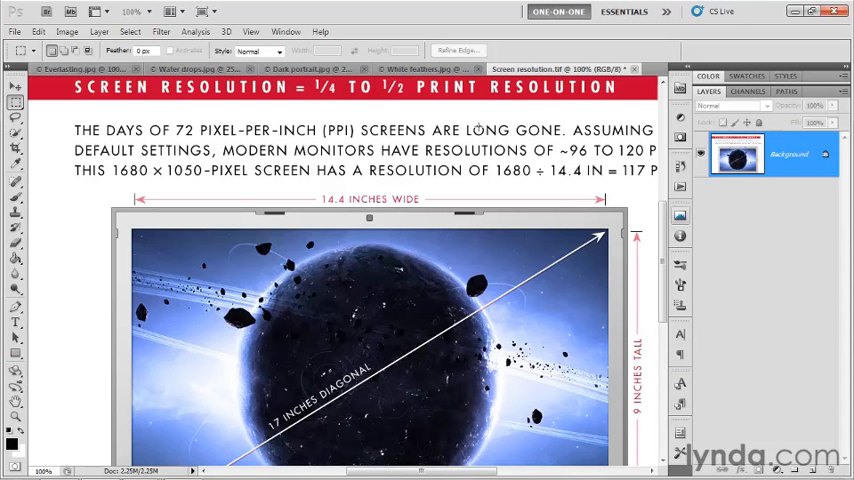
mouse_move(206, 158)
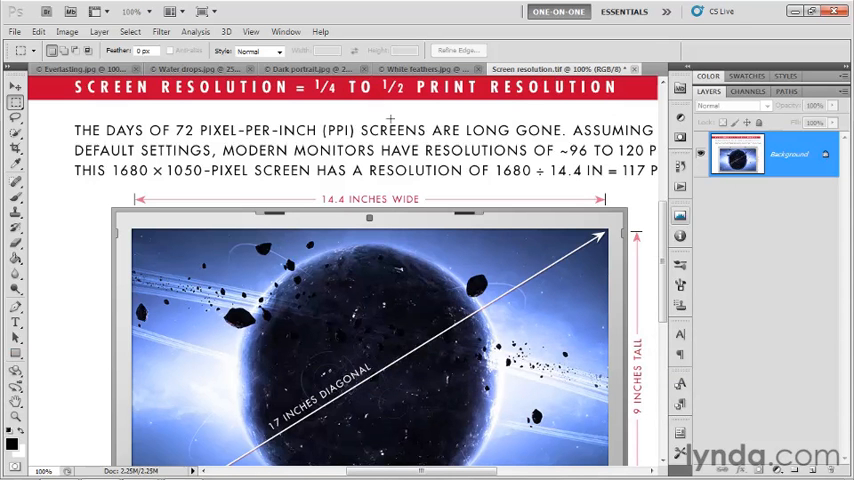
mouse_move(238, 206)
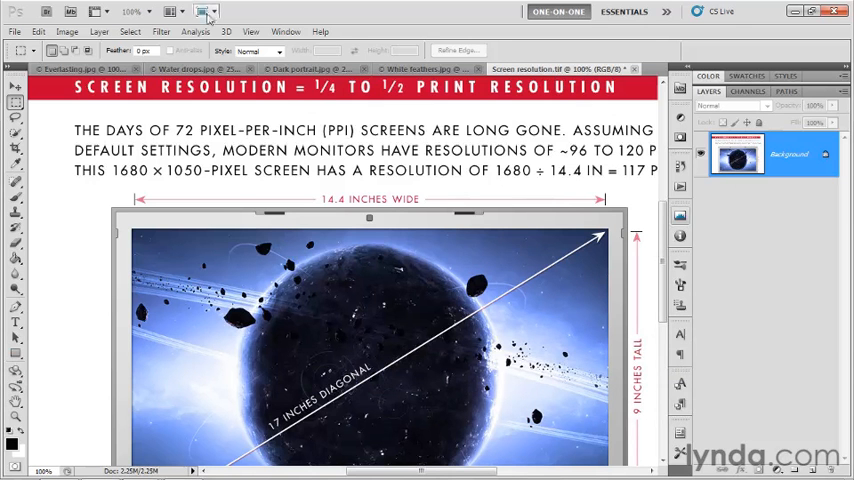
mouse_move(202, 12)
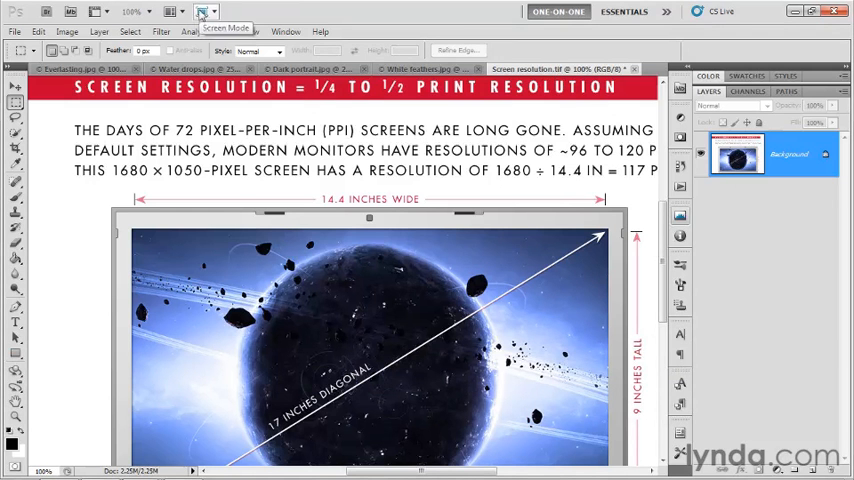
left_click(204, 12)
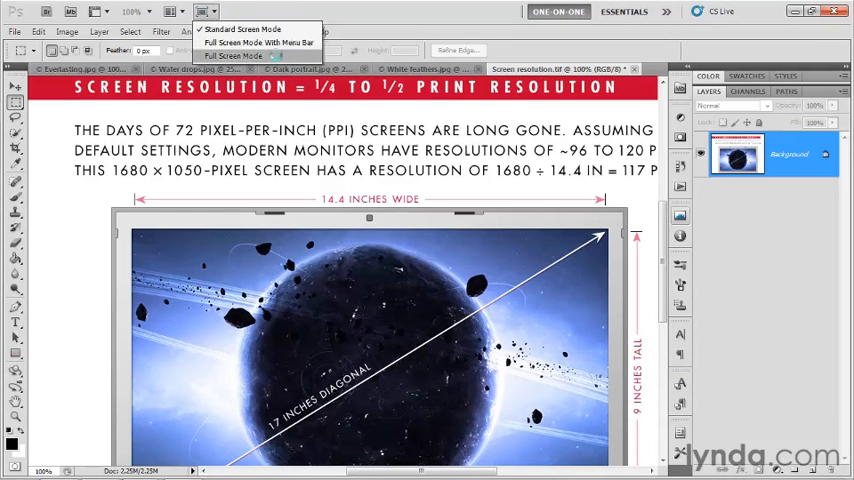
left_click(236, 56)
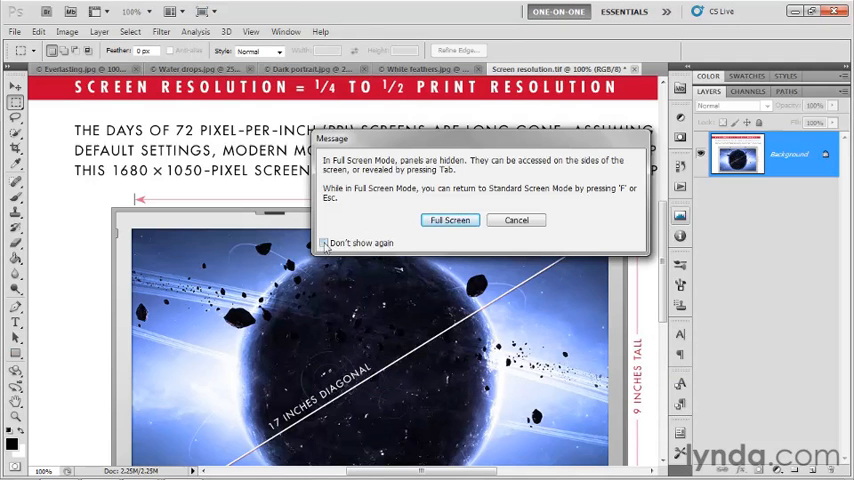
left_click(324, 242)
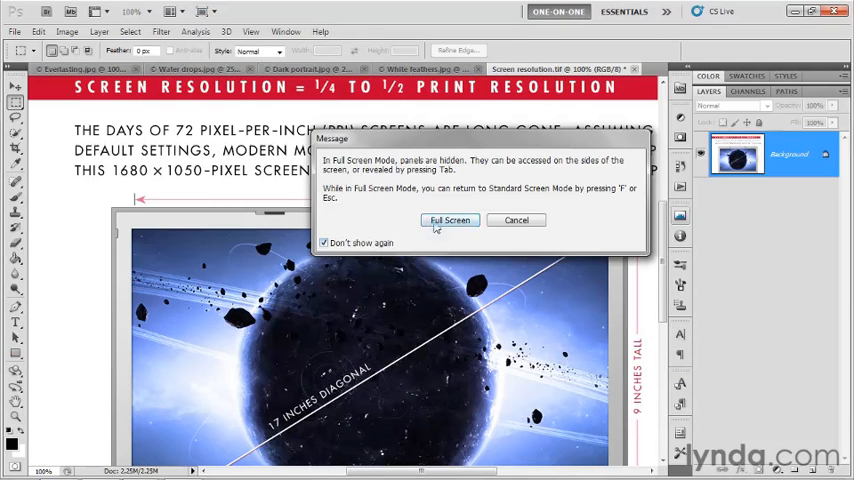
left_click(448, 220)
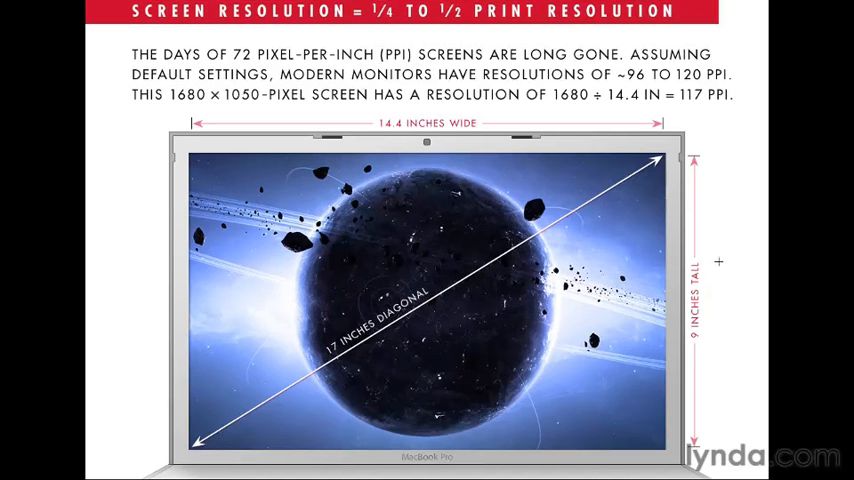
mouse_move(108, 252)
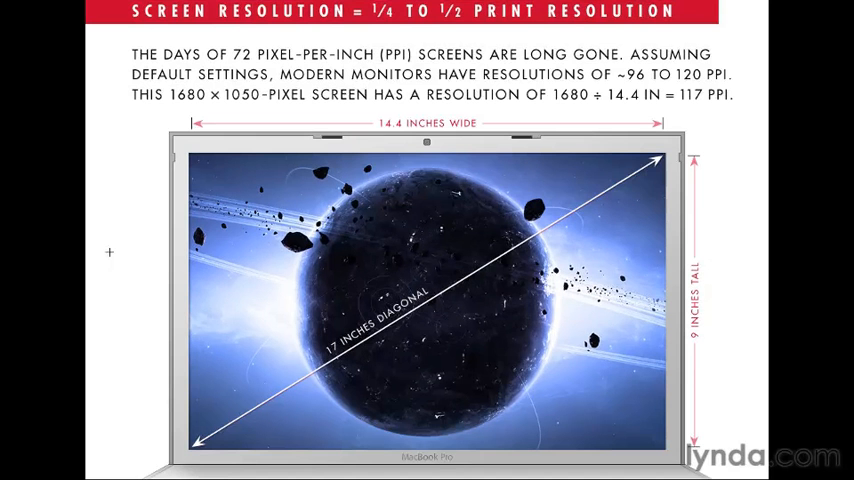
mouse_move(588, 196)
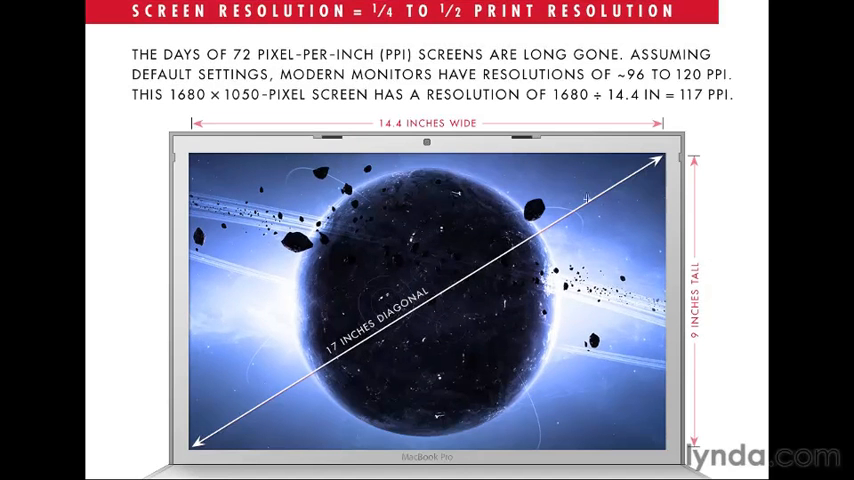
mouse_move(304, 372)
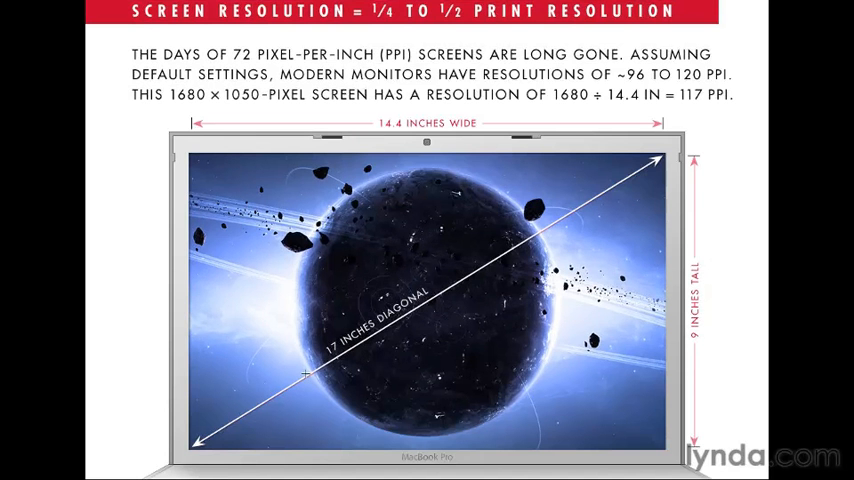
mouse_move(110, 308)
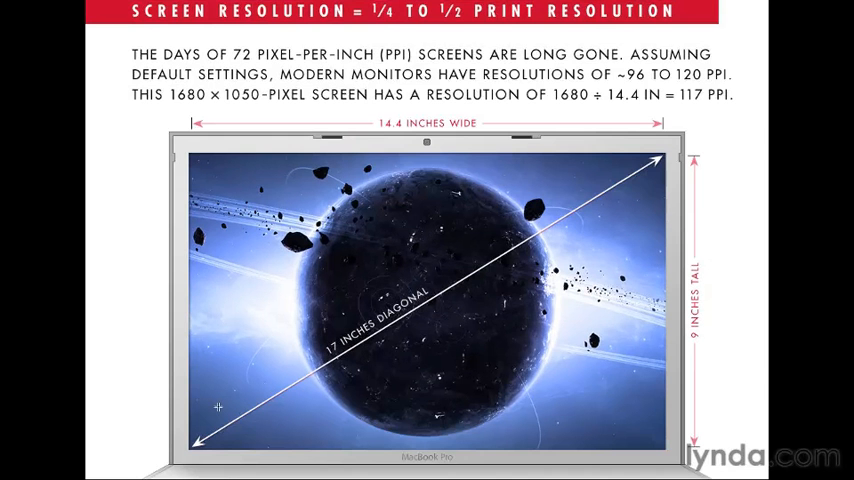
mouse_move(280, 320)
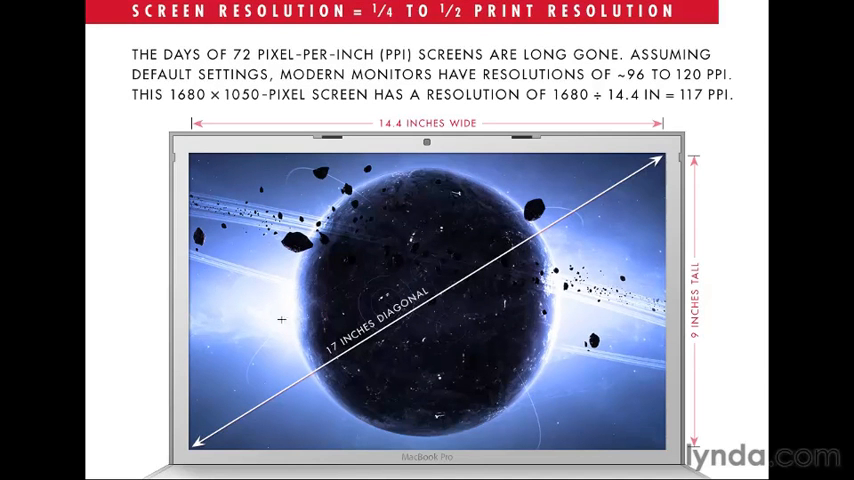
mouse_move(588, 152)
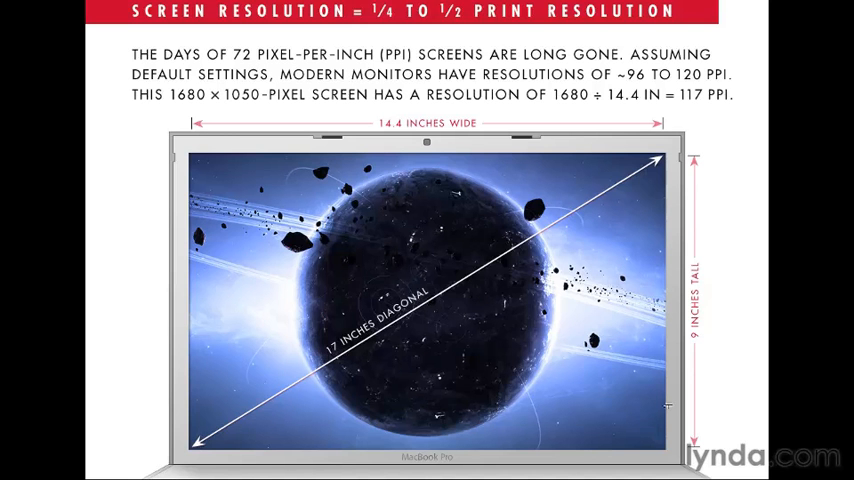
mouse_move(448, 178)
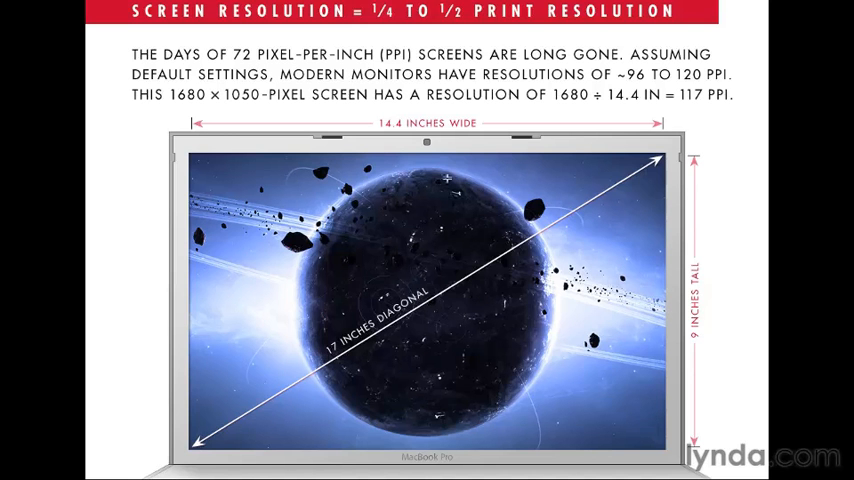
mouse_move(348, 160)
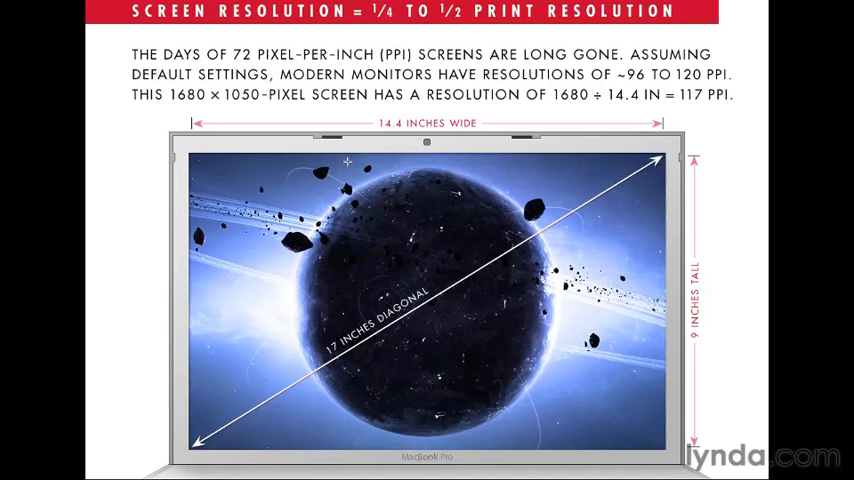
mouse_move(184, 218)
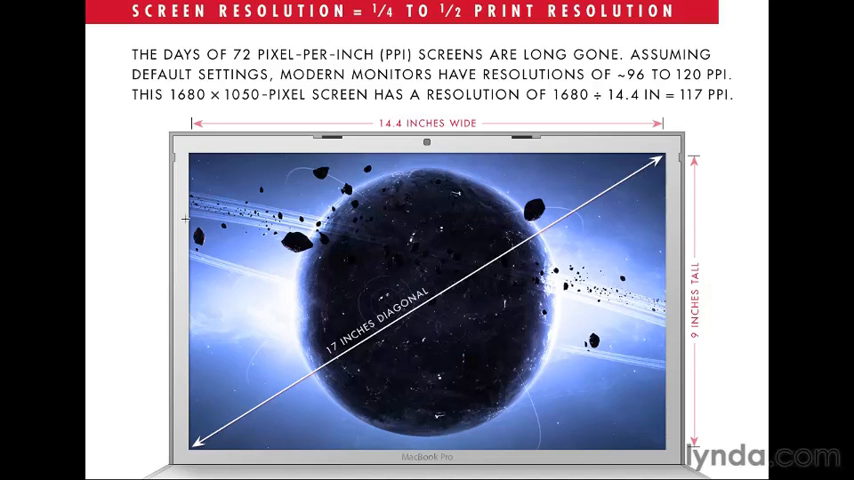
mouse_move(356, 164)
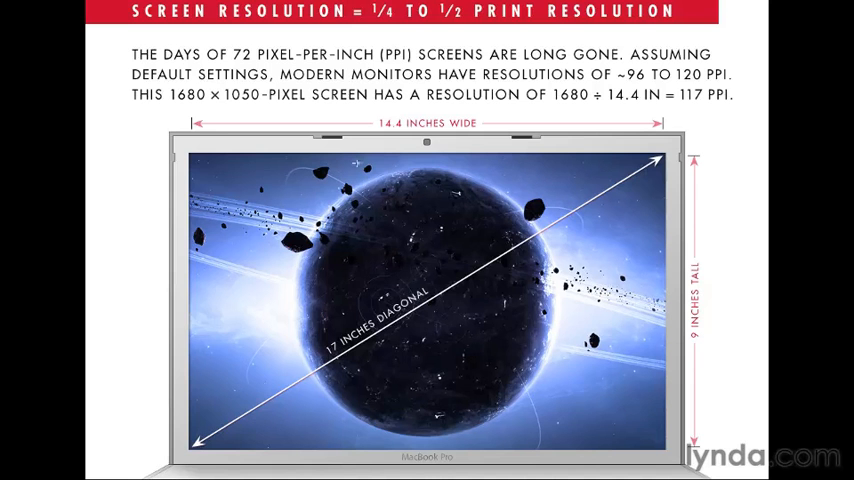
mouse_move(188, 176)
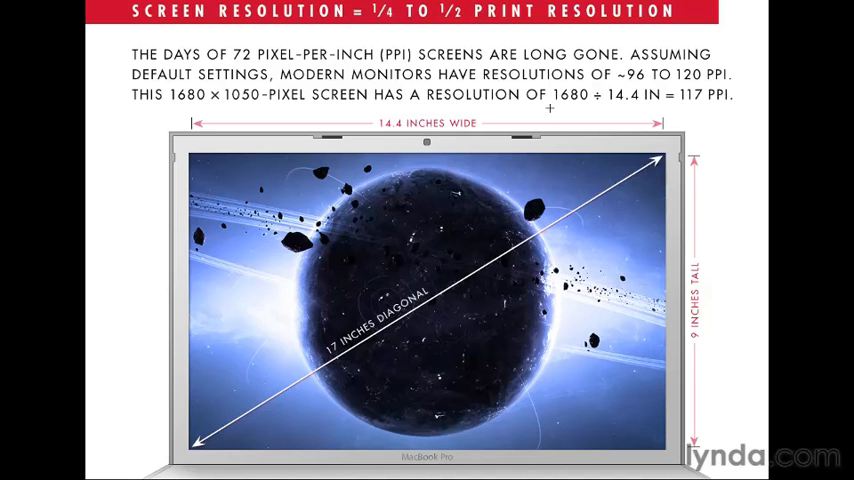
mouse_move(568, 156)
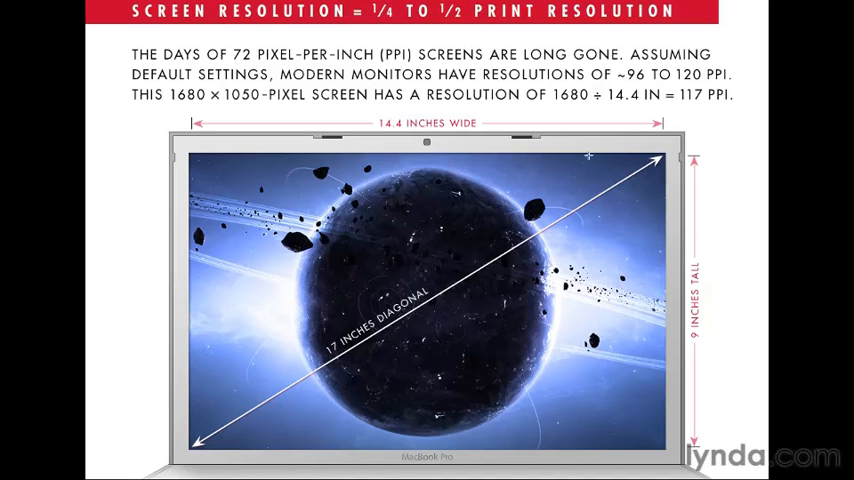
mouse_move(548, 162)
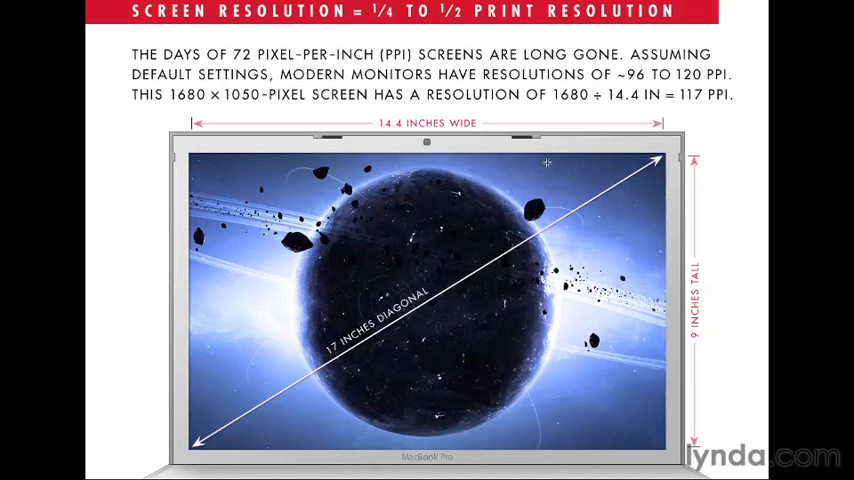
mouse_move(628, 156)
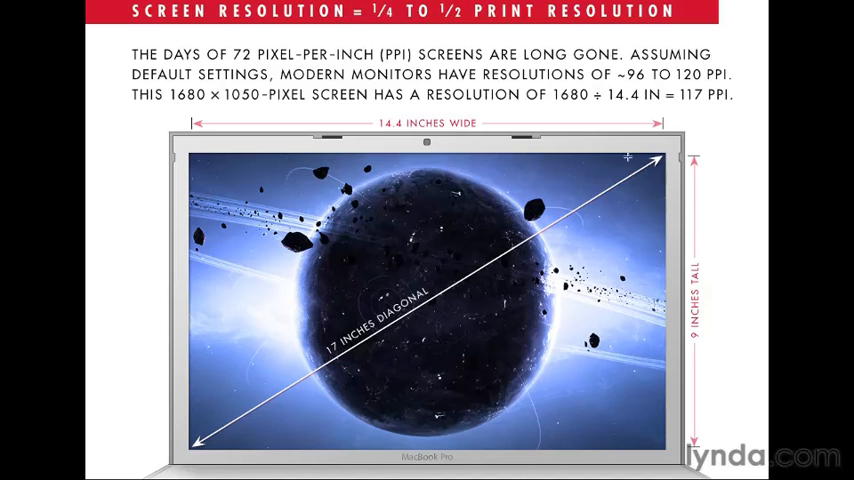
mouse_move(604, 156)
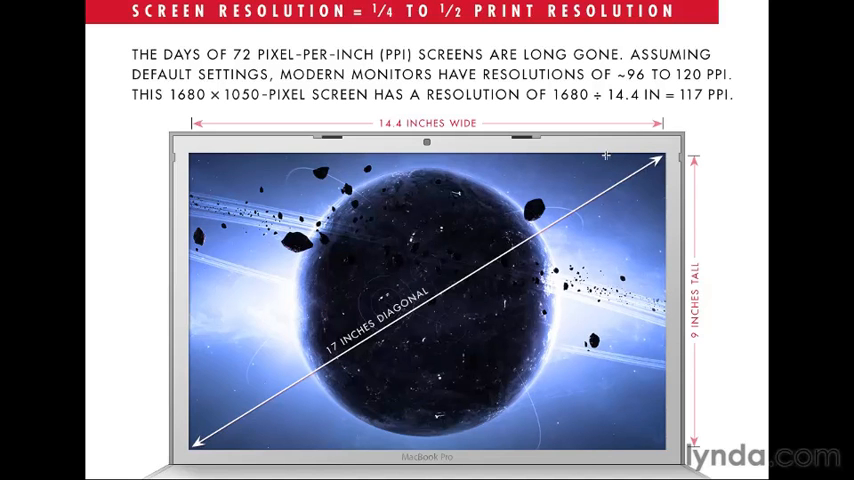
mouse_move(624, 218)
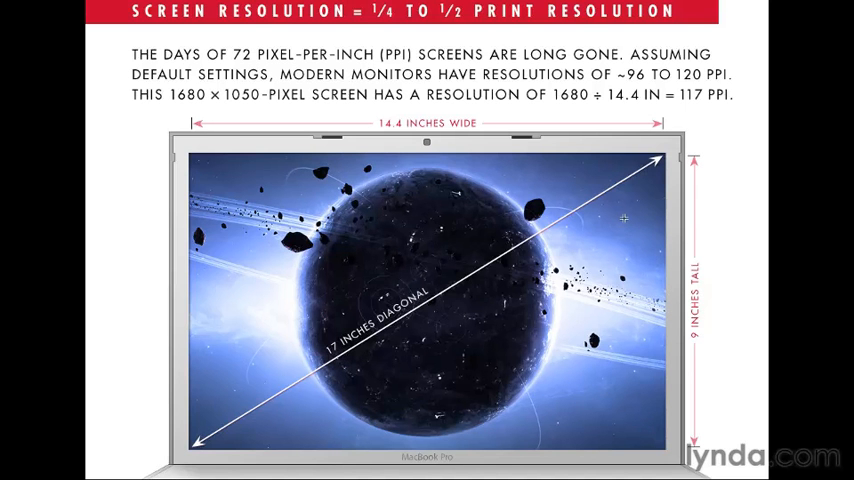
mouse_move(354, 294)
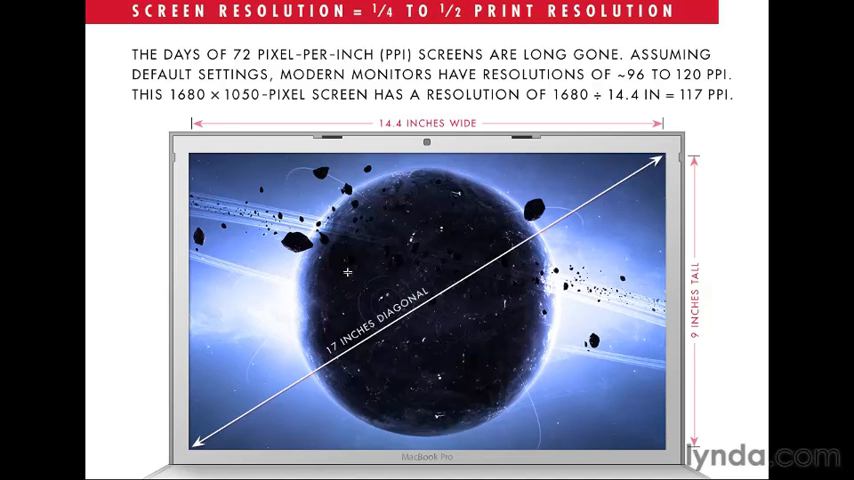
mouse_move(156, 112)
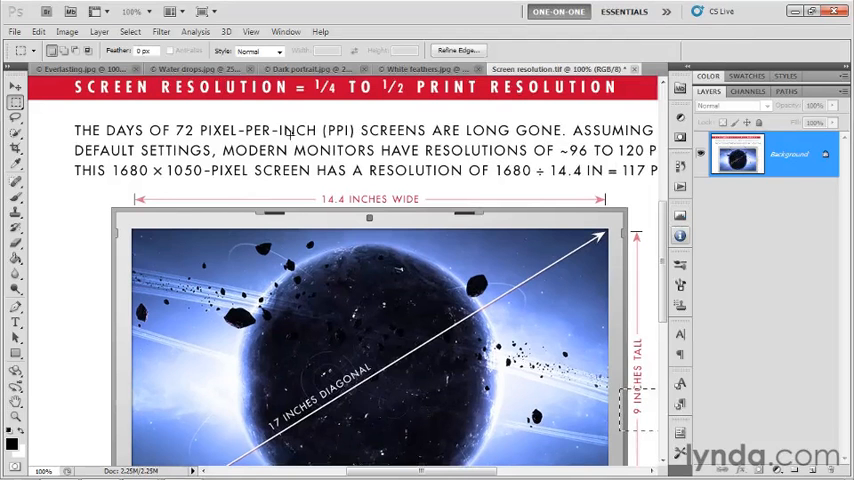
Step: Set Units & Rulers Screen Resolution to 117 pixels per inch and confirm the preferences
key("ctrl+k")
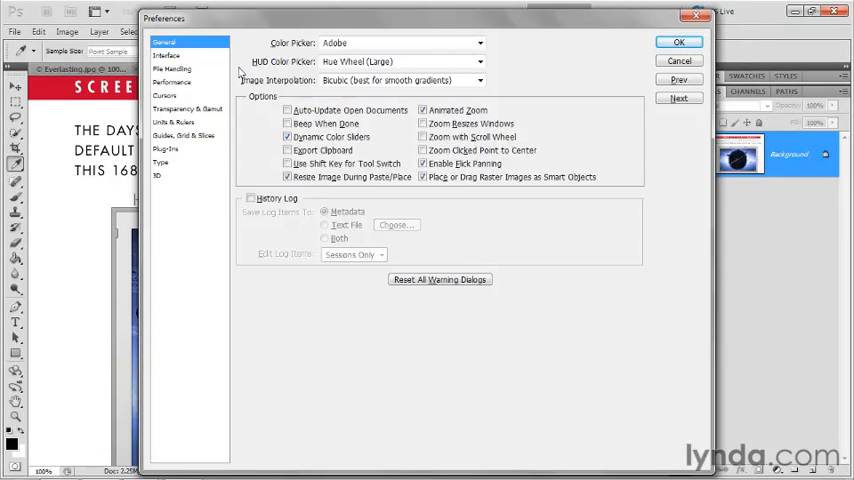
mouse_move(194, 128)
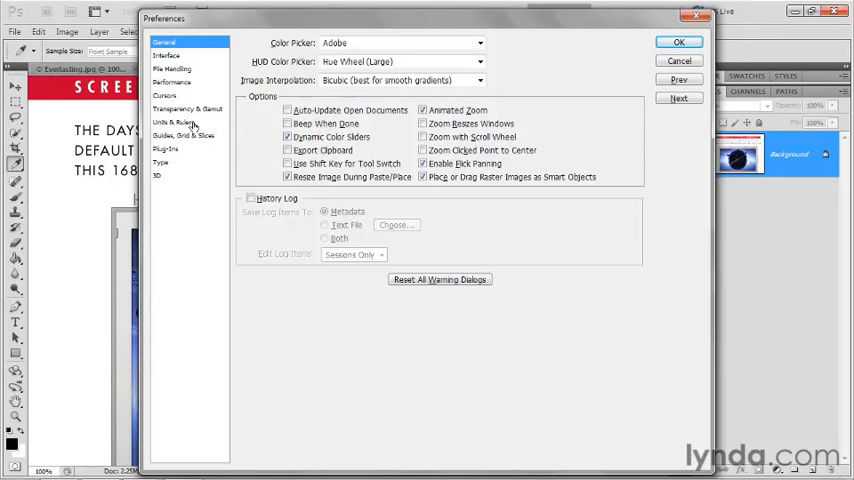
left_click(172, 120)
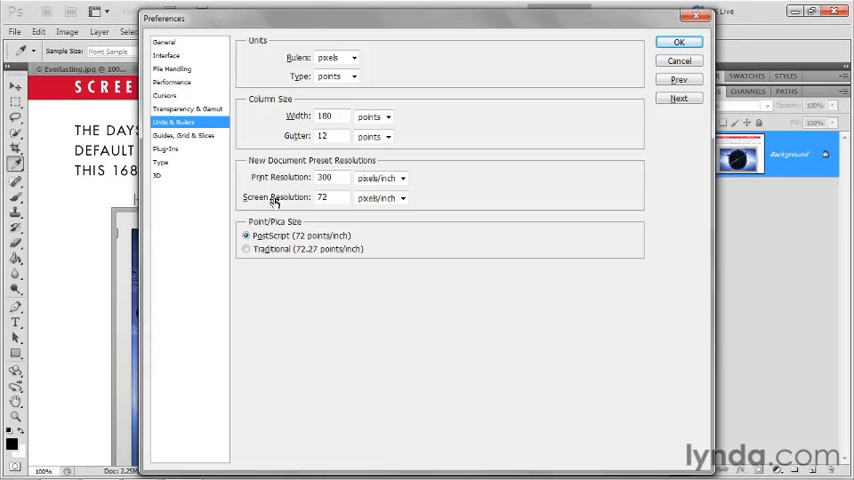
triple_click(322, 196)
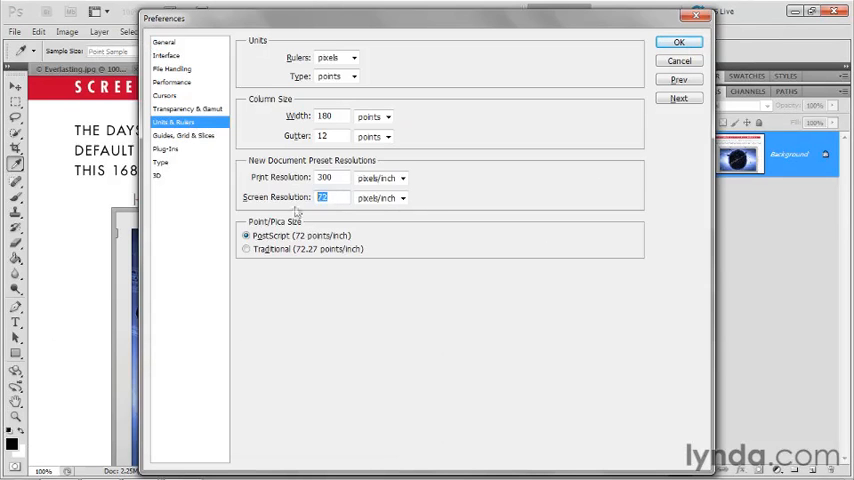
mouse_move(410, 220)
type("117")
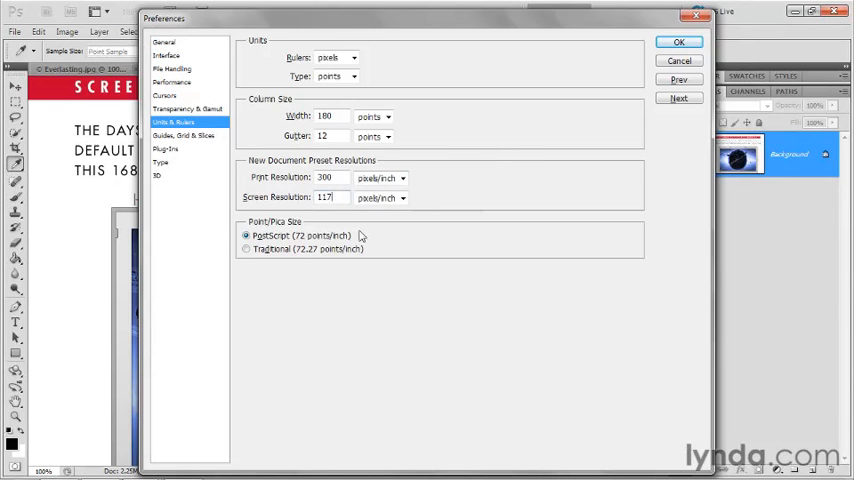
mouse_move(358, 236)
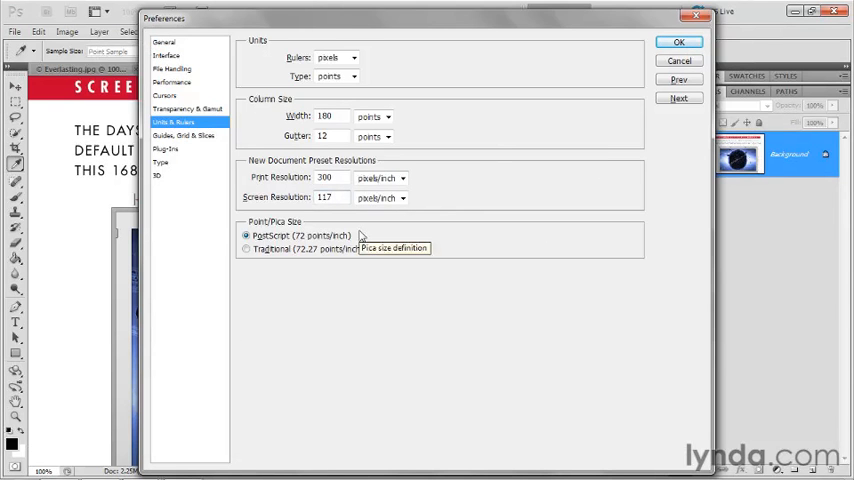
mouse_move(344, 210)
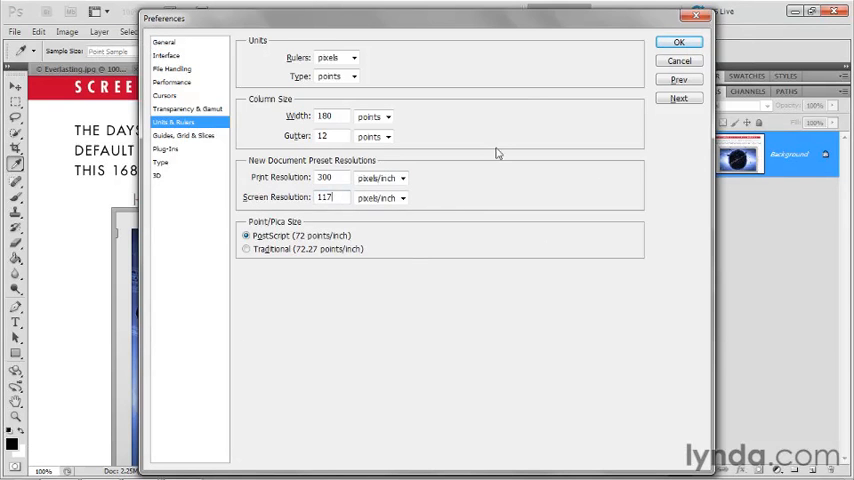
mouse_move(116, 264)
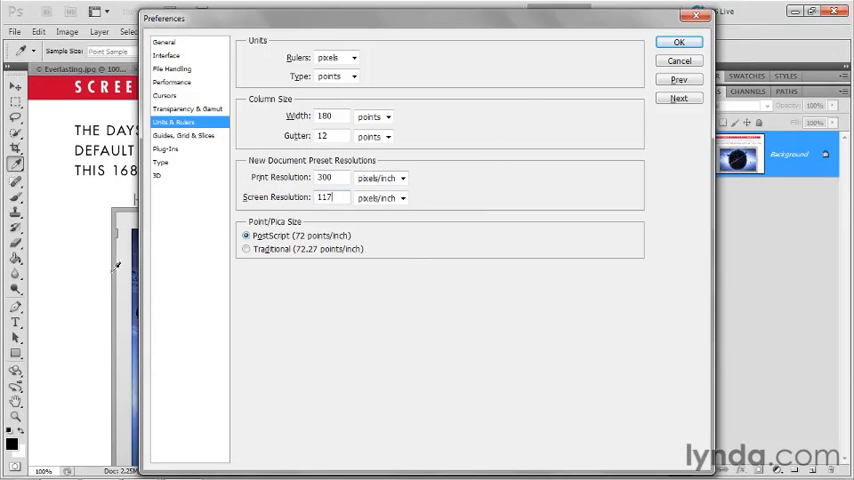
mouse_move(708, 126)
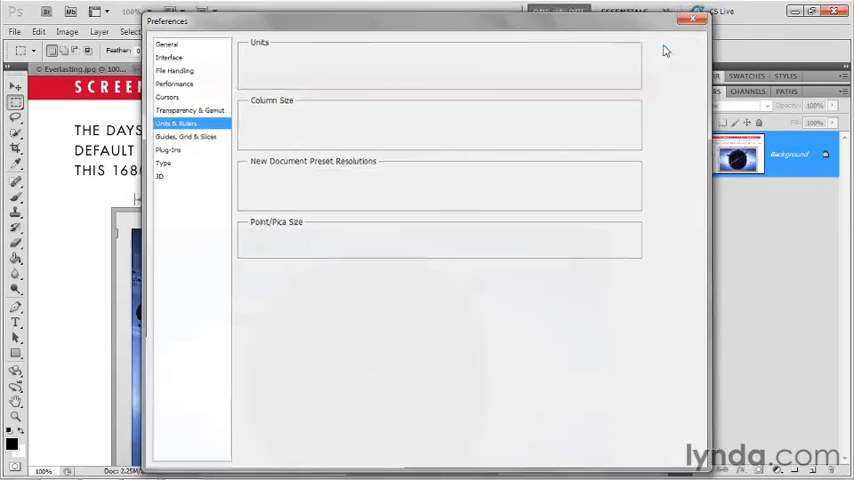
left_click(692, 18)
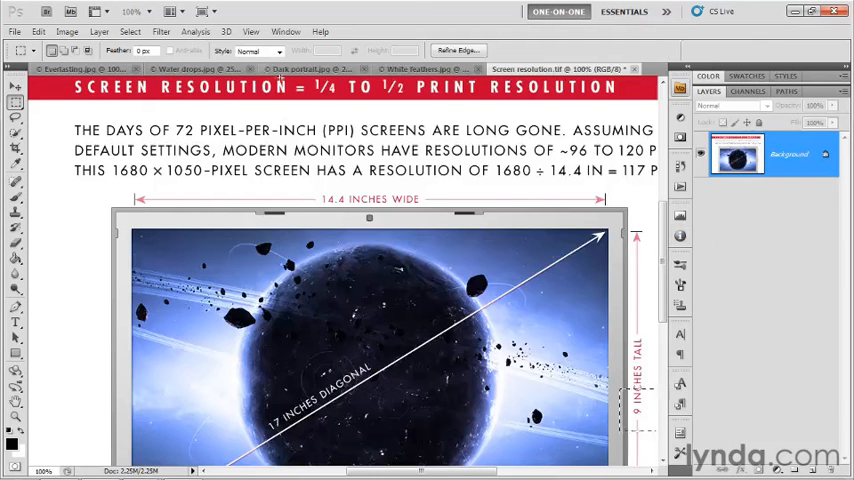
Step: Switch to Dark portrait.jpg and display it at Print Size under the 117 ppi setting
left_click(320, 68)
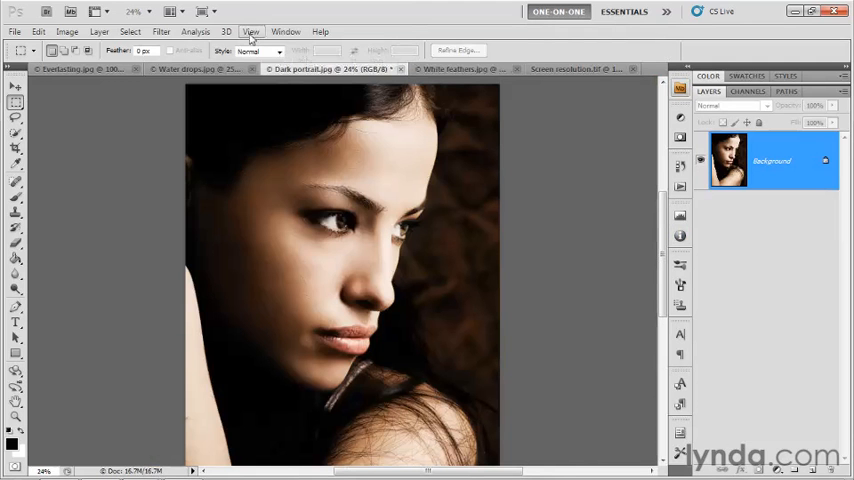
left_click(252, 32)
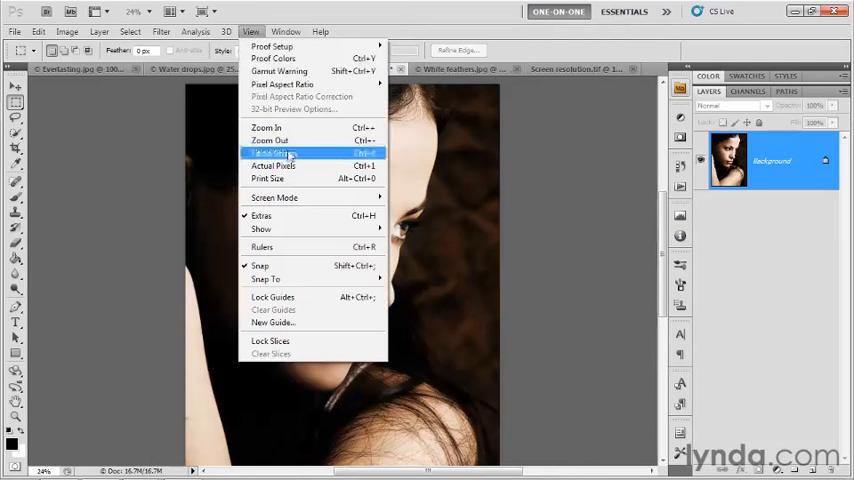
left_click(272, 152)
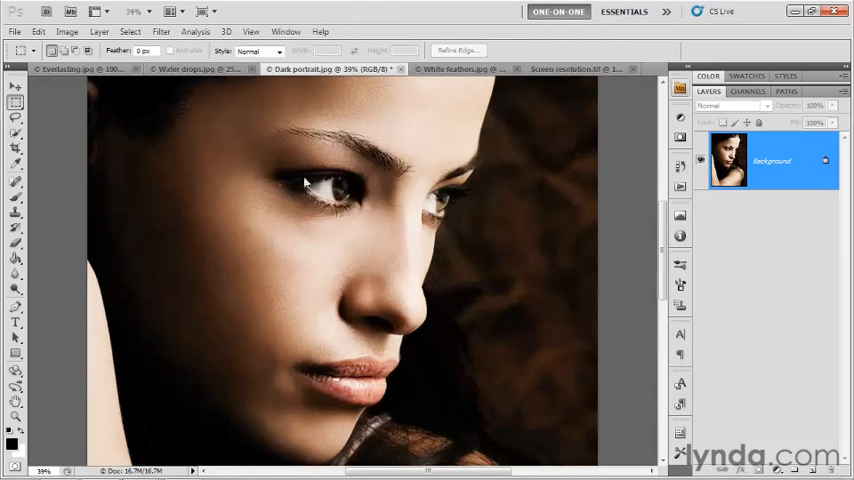
mouse_move(52, 224)
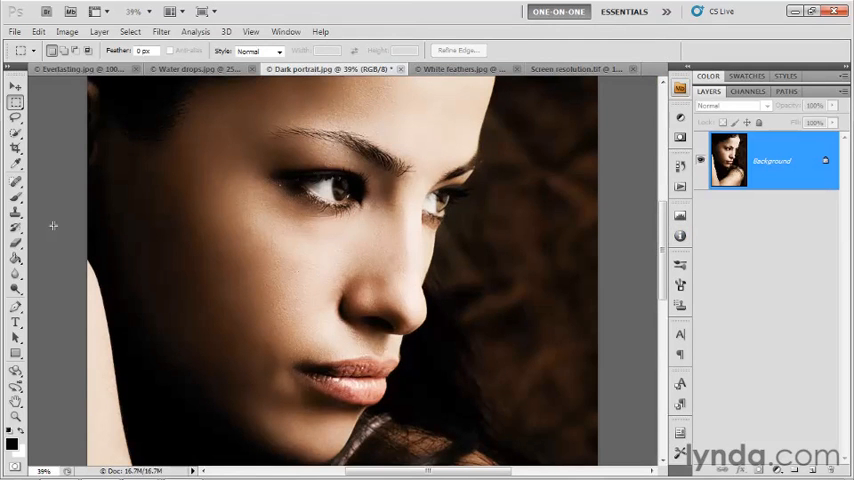
mouse_move(554, 242)
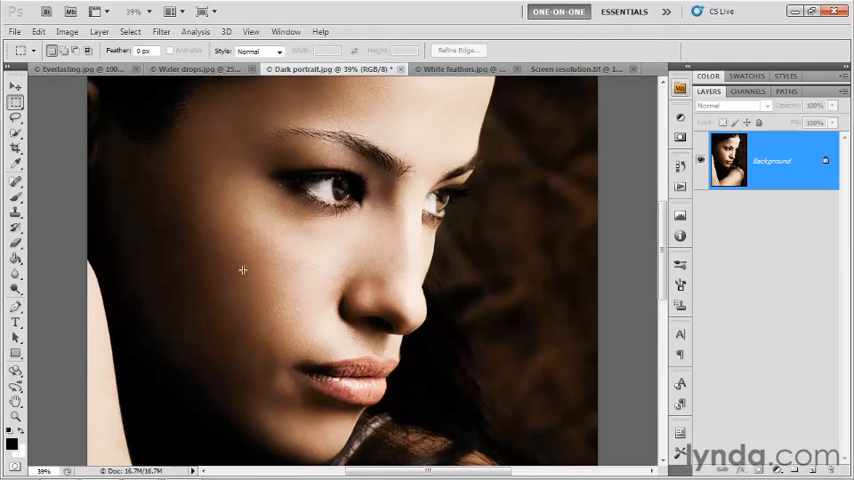
mouse_move(68, 258)
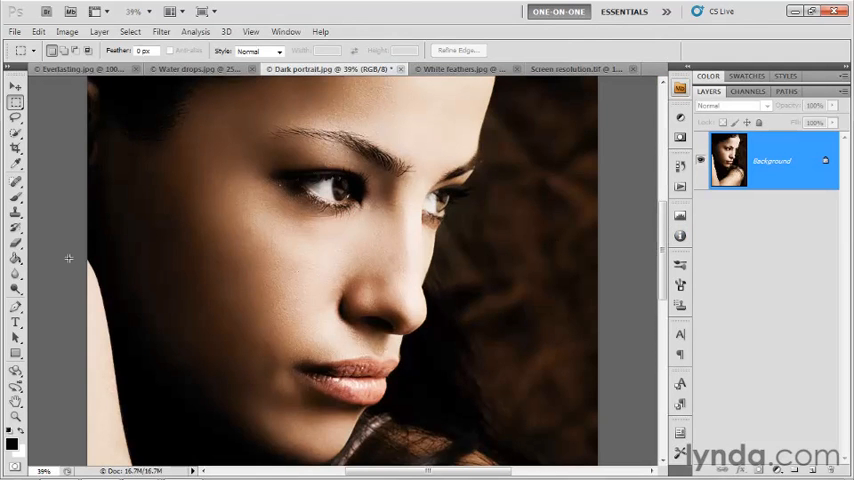
mouse_move(66, 220)
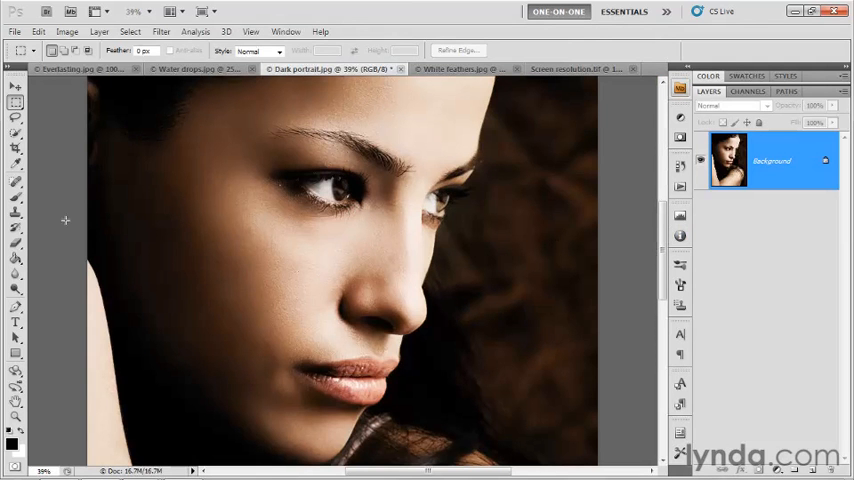